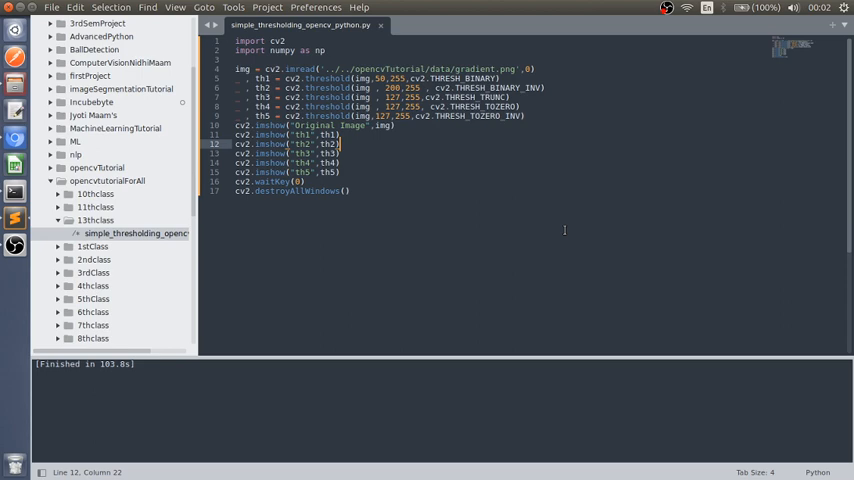
mouse_move(463, 214)
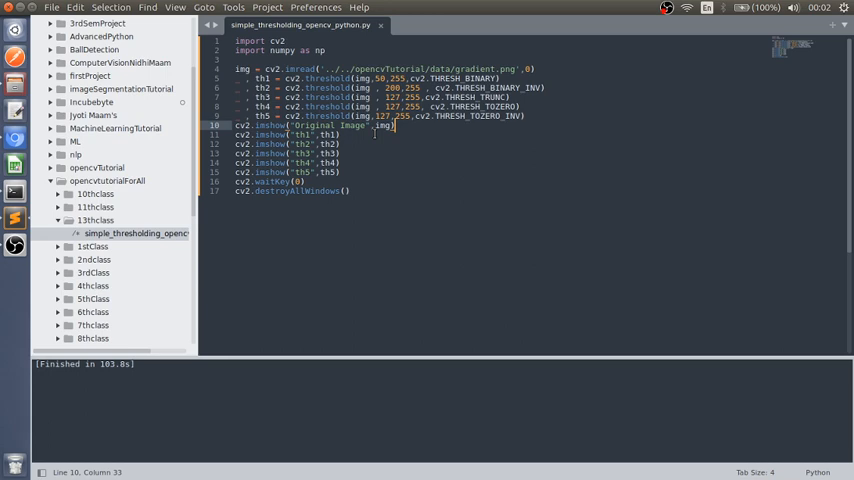
Step: Create a new folder named 14thclass inside opencvtutorialForAll
click(95, 220)
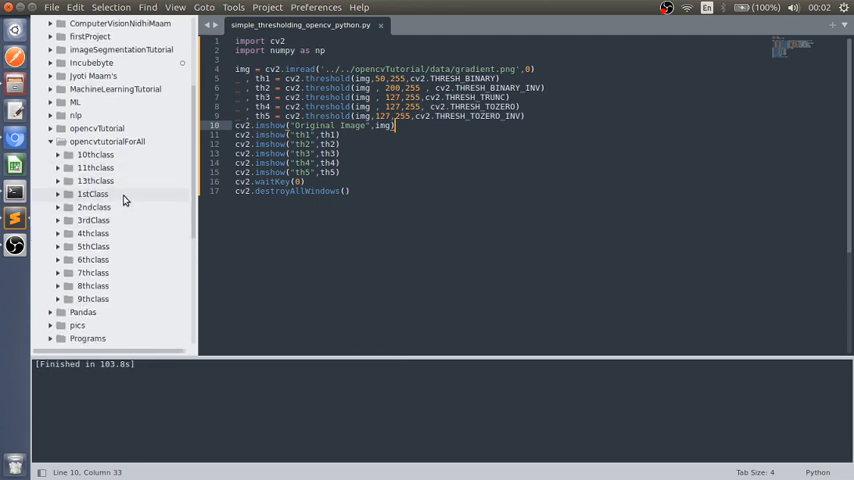
right_click(97, 145)
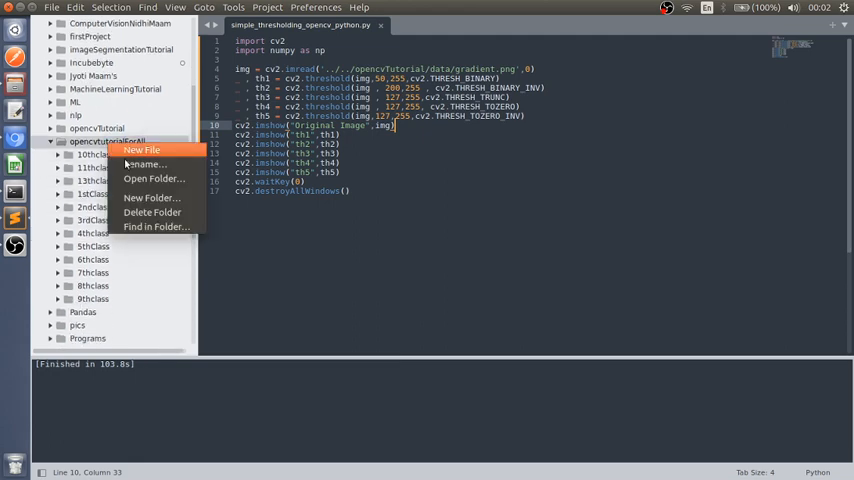
click(149, 197)
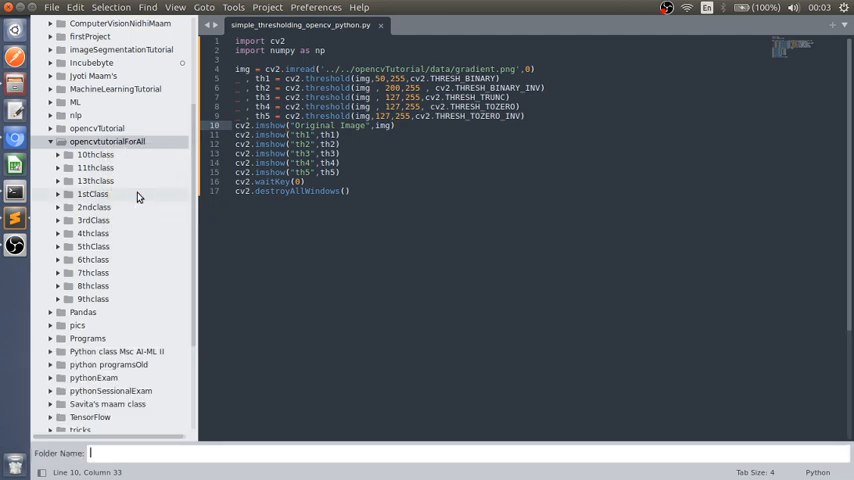
text(14th)
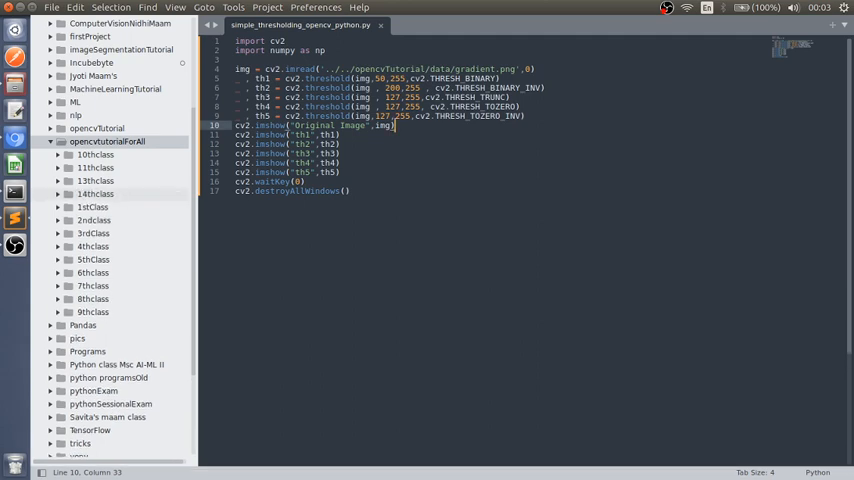
Step: Create a new file in 14thclass and save it as adaptive_thresholding_opencv_python.py
right_click(95, 194)
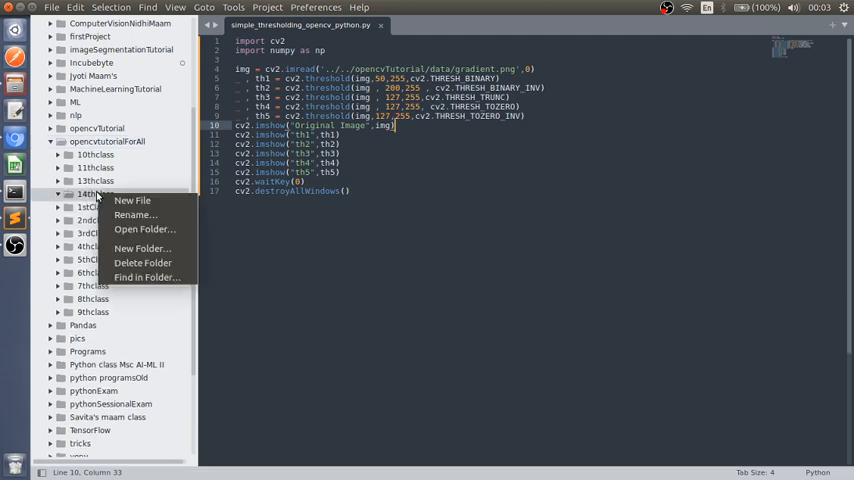
click(132, 200)
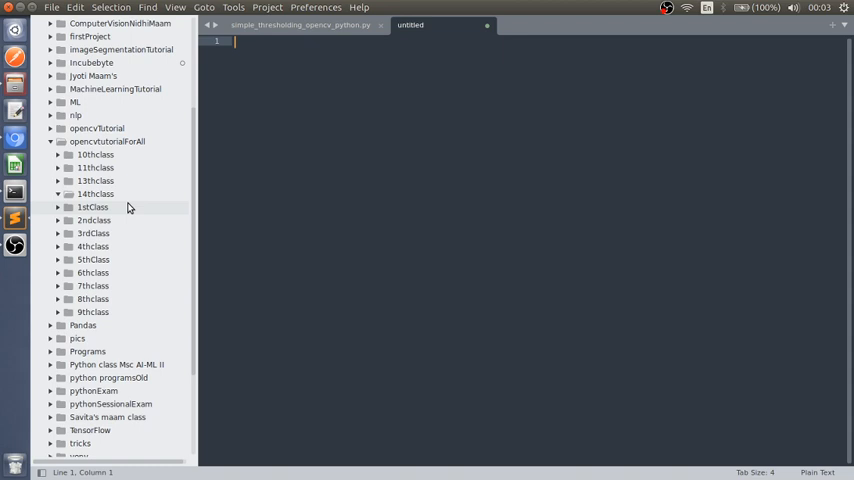
text(adapti)
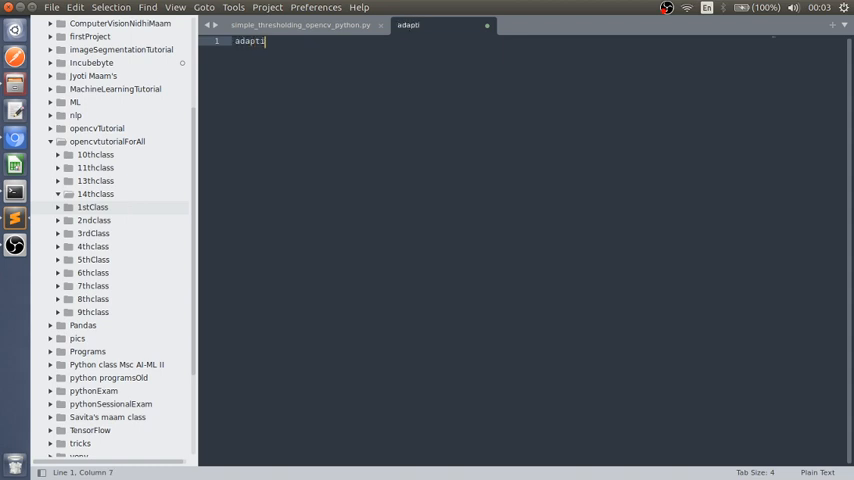
text(ve)
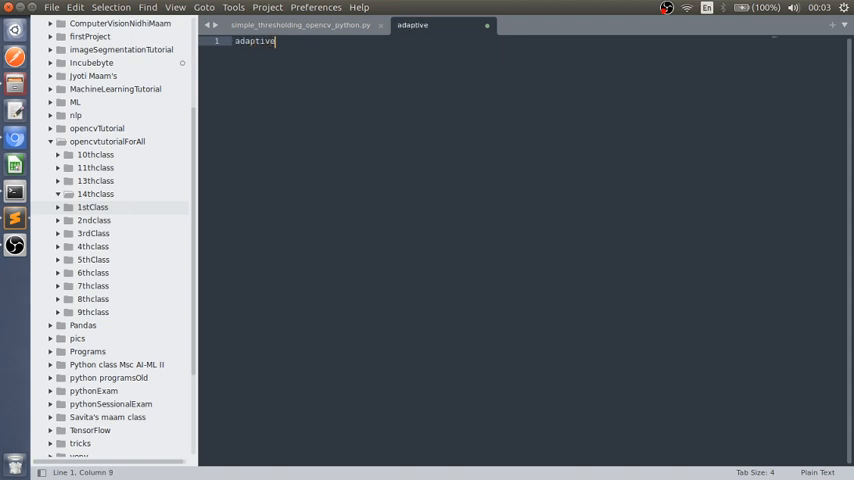
text(_thr)
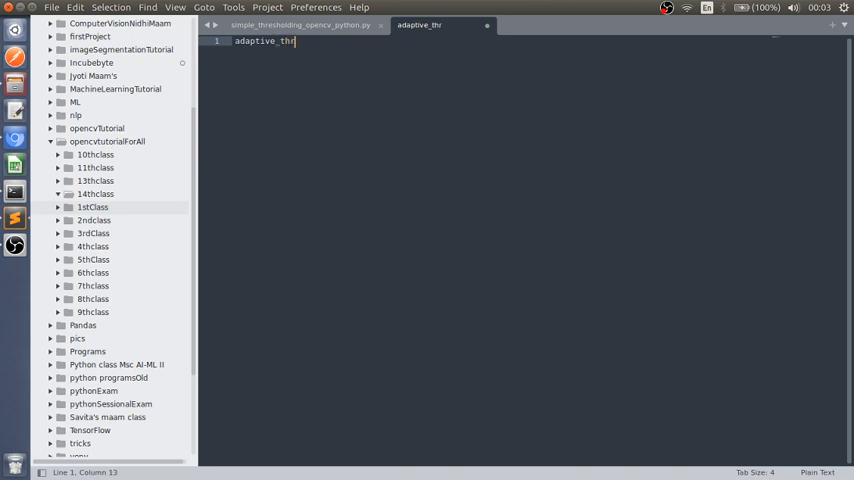
text(esholding)
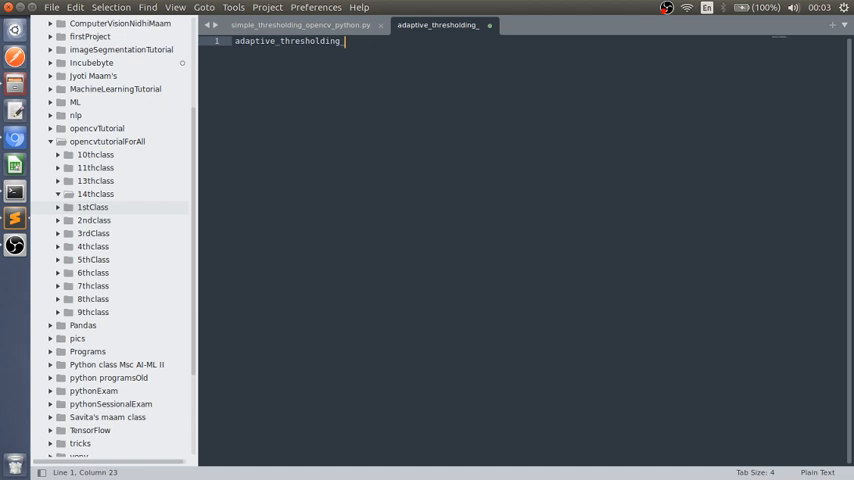
text(_opencv)
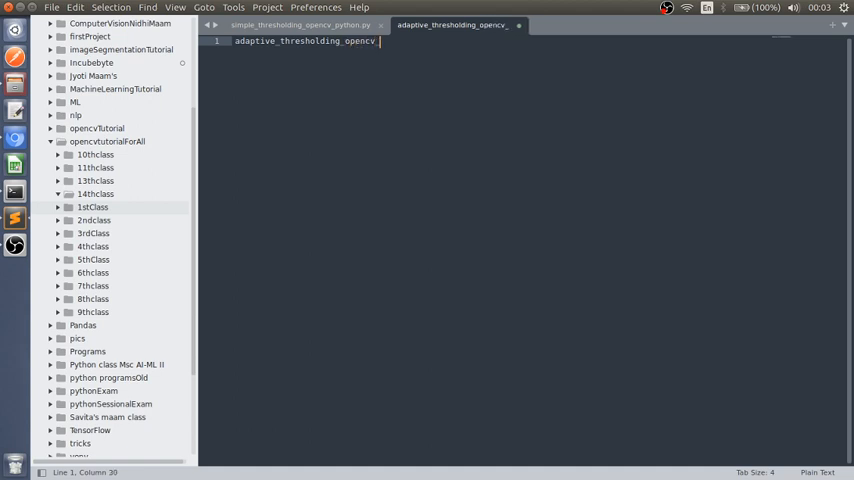
text(_python.py)
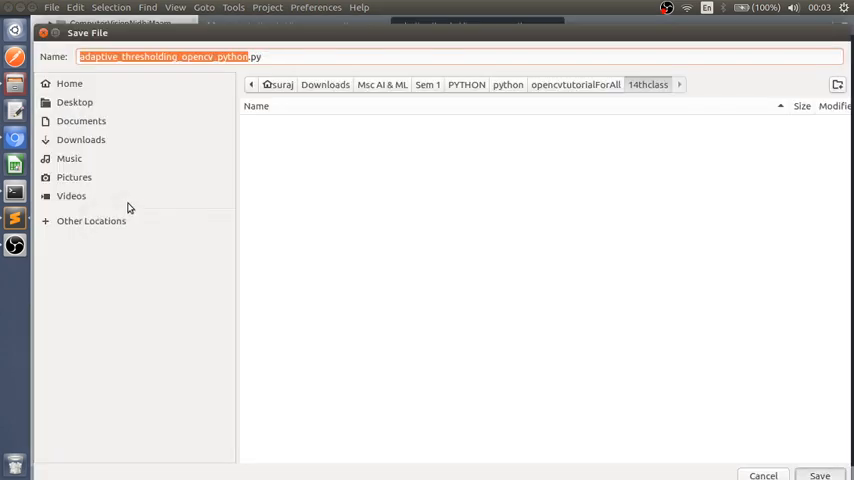
click(819, 475)
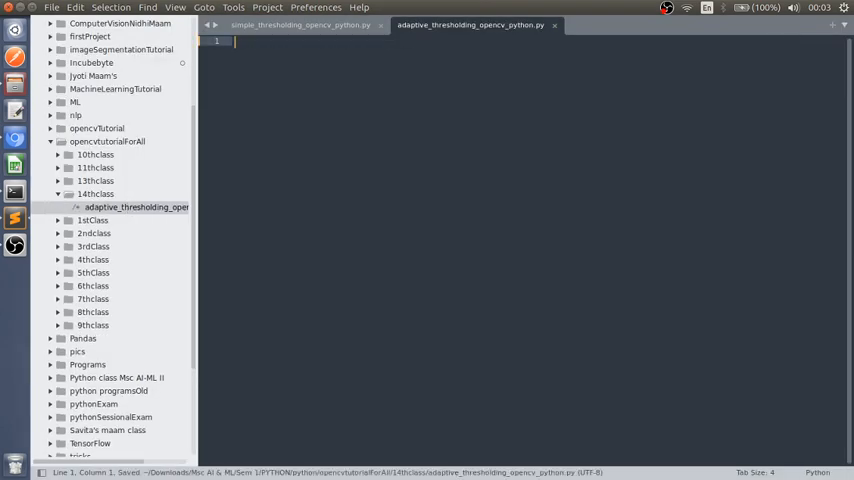
Step: Import cv2 and numpy as np, then load data/sudoku.png into img with cv2.imread
text(import cv)
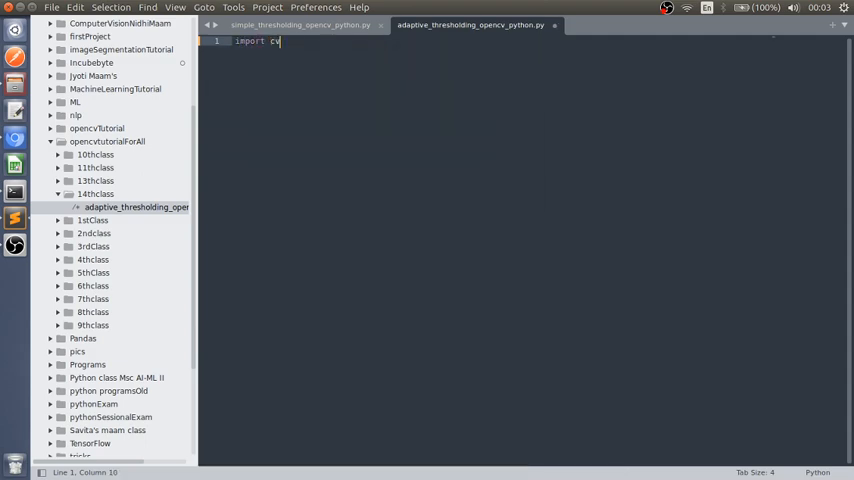
key(enter)
text(import numpy as)
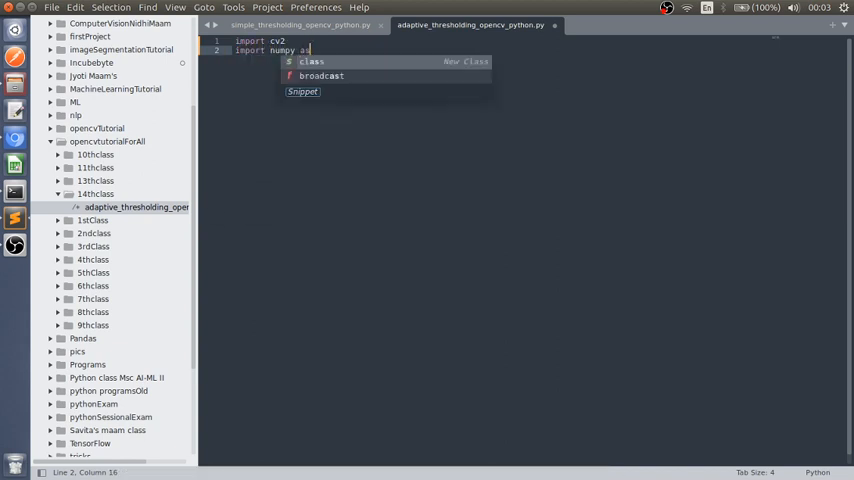
text(np)
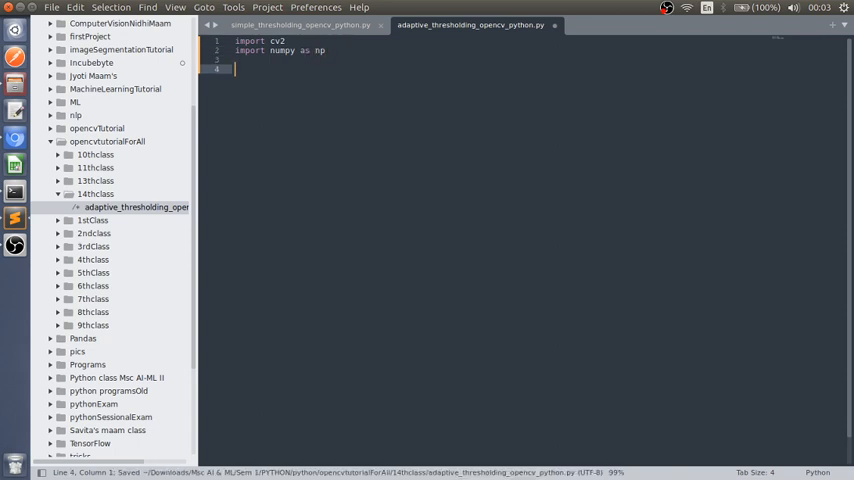
text(img =)
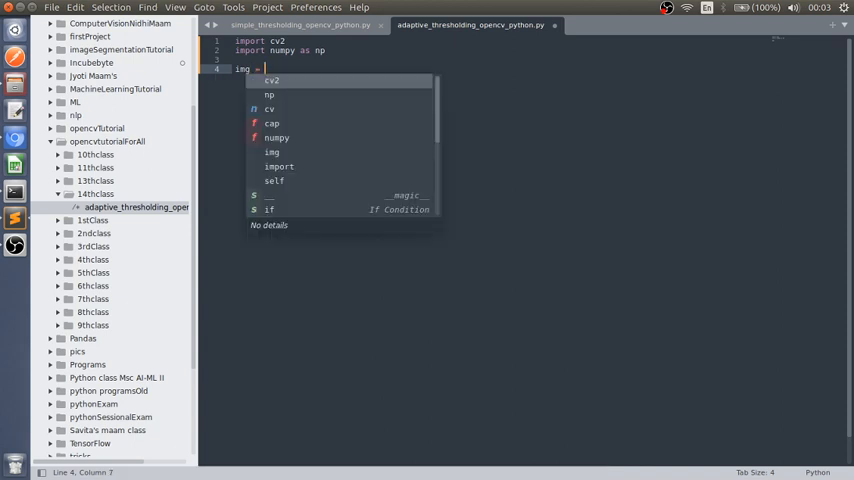
text(cv2)
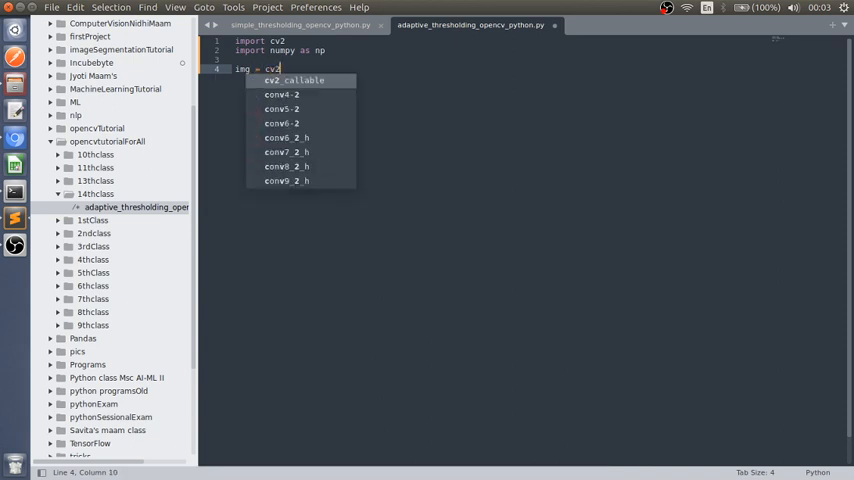
text(imread('../../opencvTutorial/)
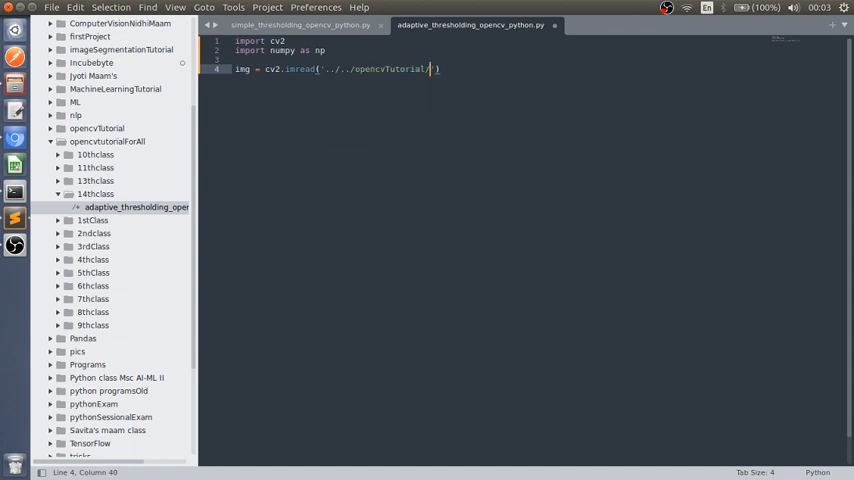
text(data/)
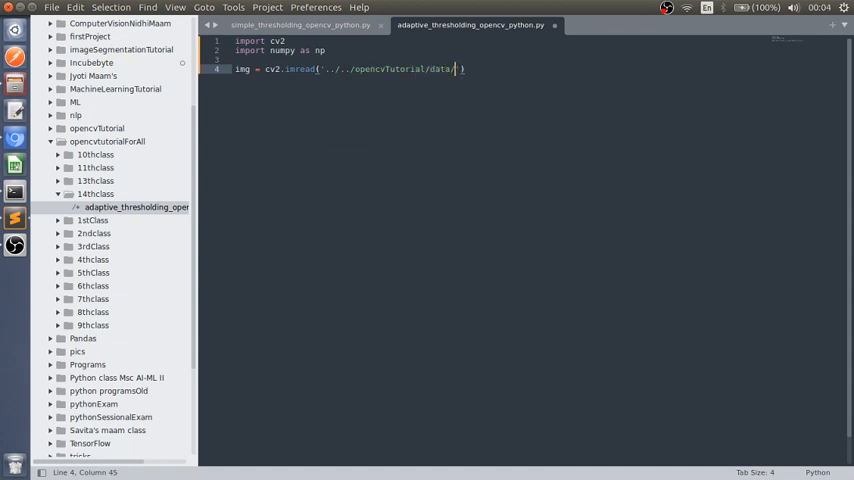
text(sudoku)
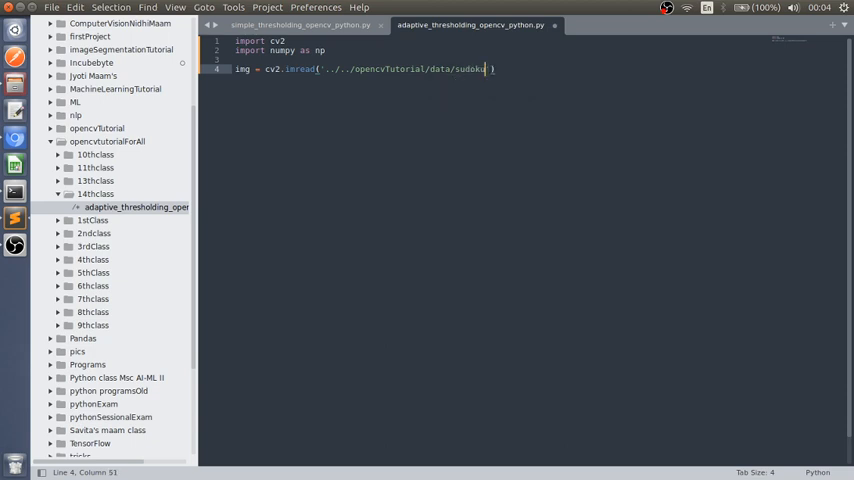
text(.png)
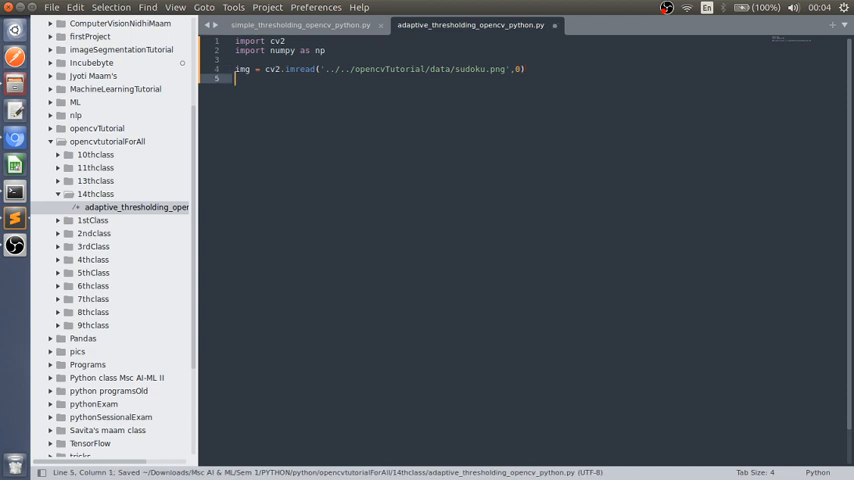
Step: Display img in a window titled originalImage with cv2.imshow
text(cv2.imshow()
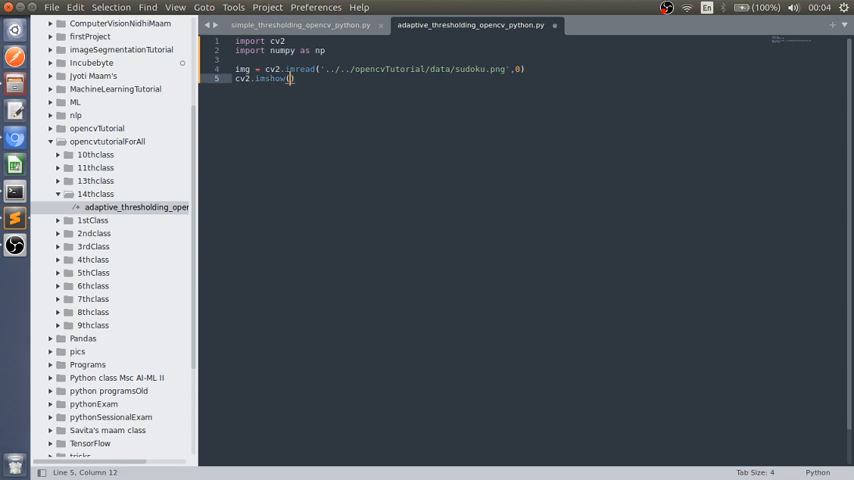
text(originalI')
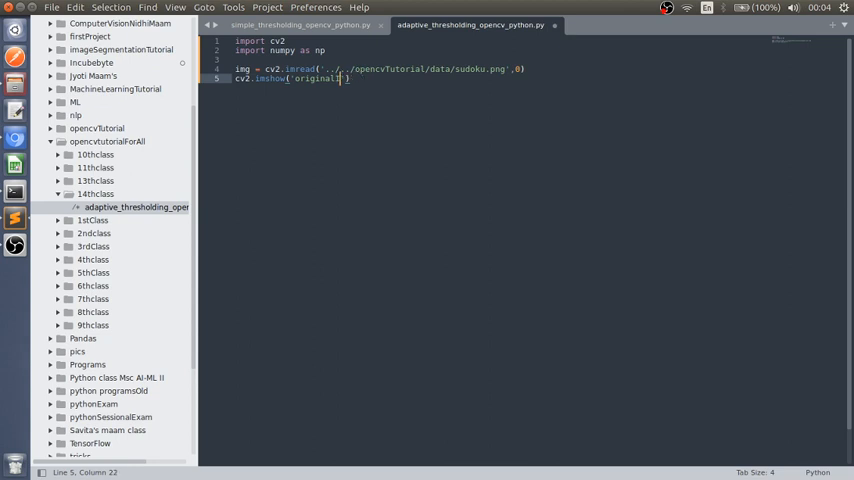
text(Image)
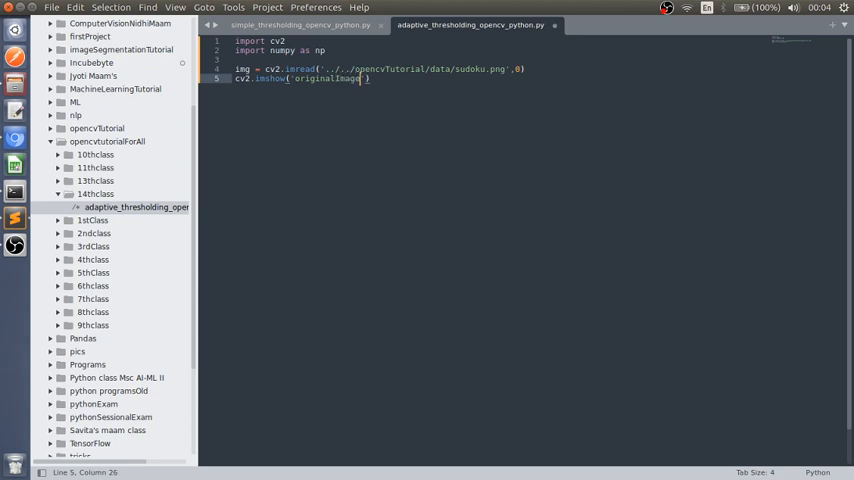
text(img)
text(cv2.waitKey(0))
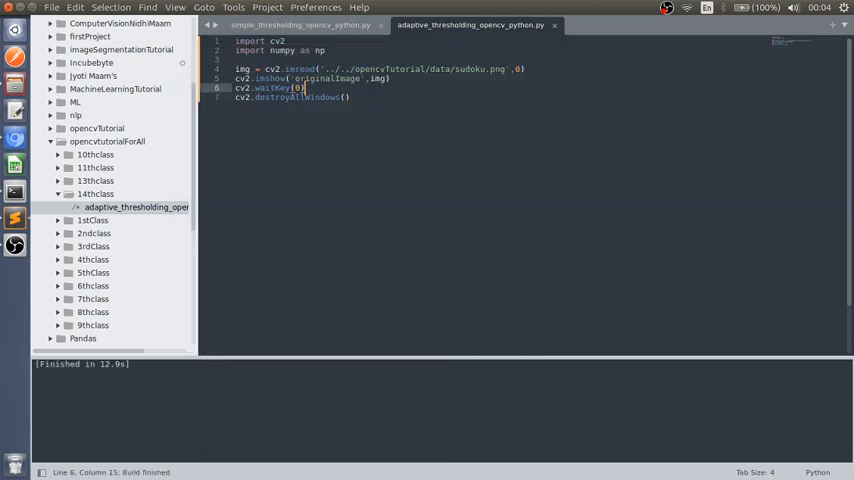
key(ctrl+s)
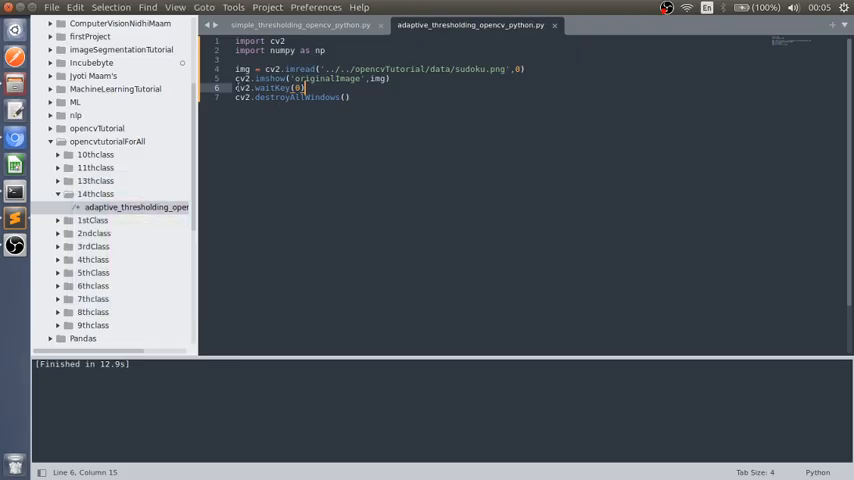
click(237, 87)
text(cv)
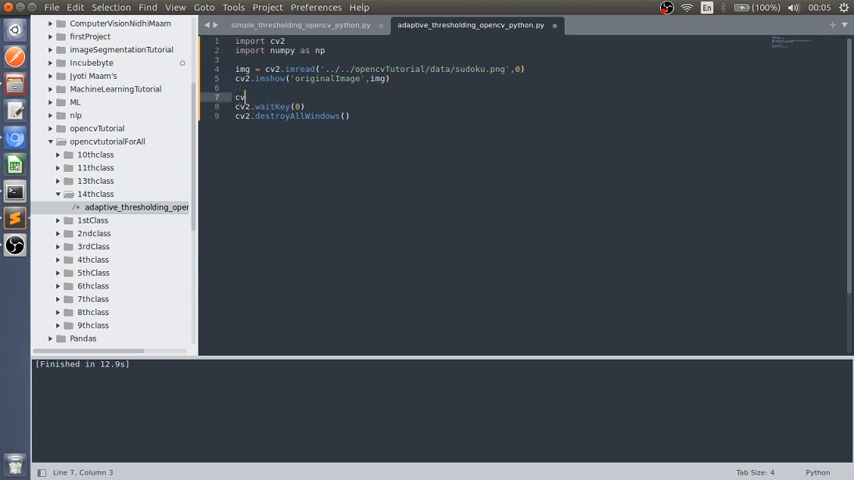
Step: Start th2 = cv2.adaptiveThreshold(img, 255, cv2.THRESH_BINARY...) on the new line
text(.)
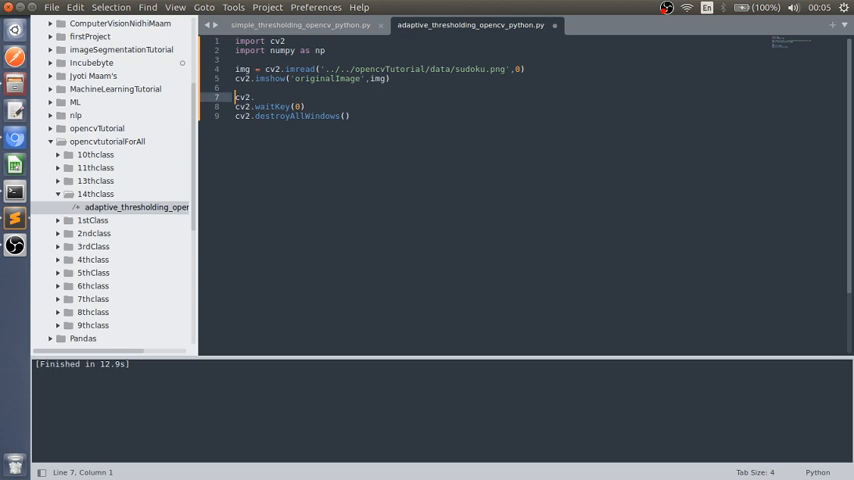
text(th2 =)
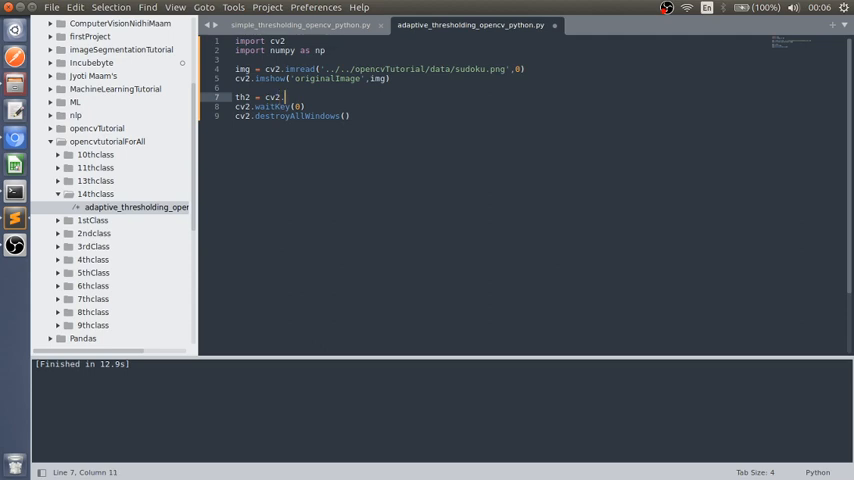
text(adaptiveThreshold)
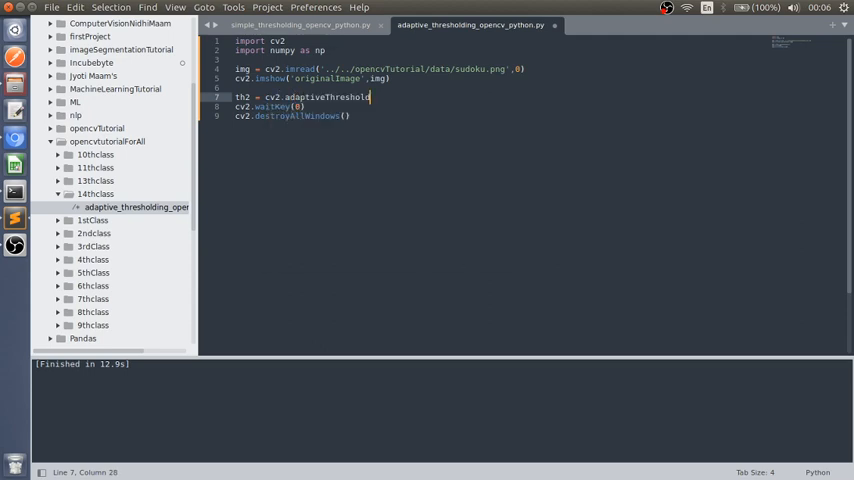
text(()
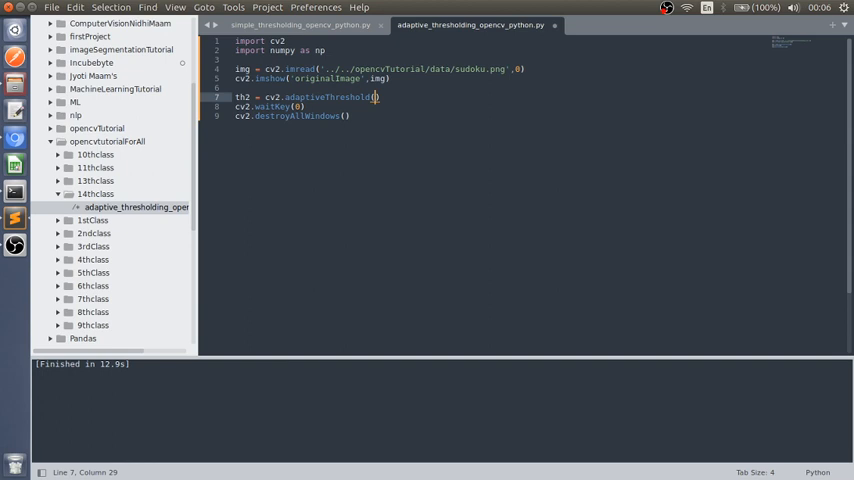
text(img)
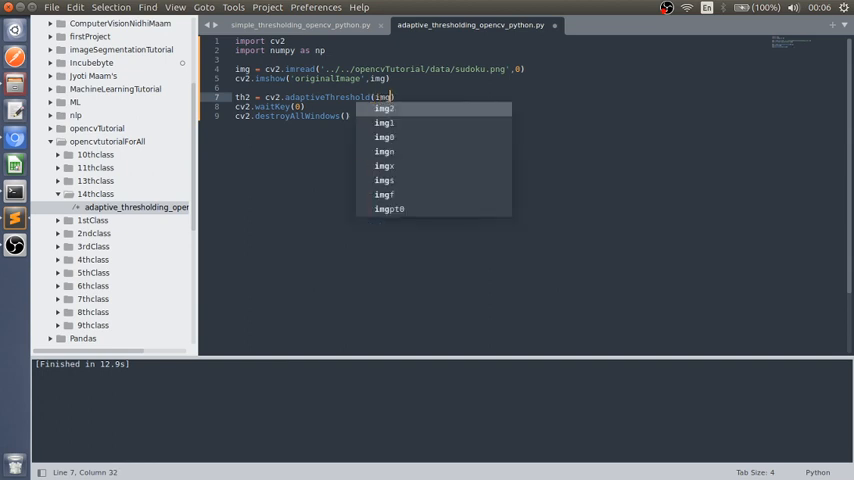
text(g)
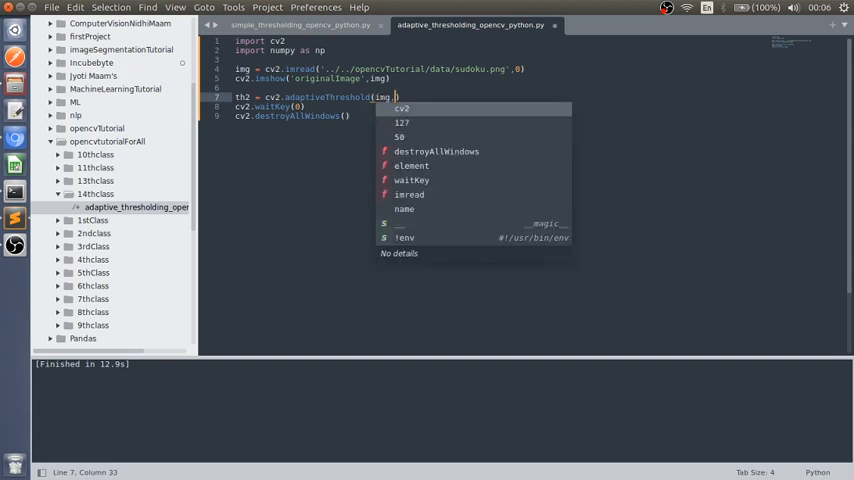
text(255)
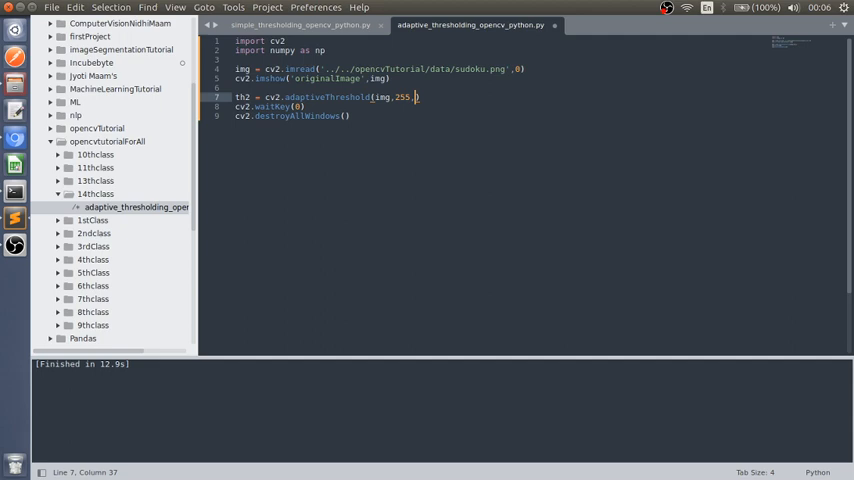
text(,cv2.)
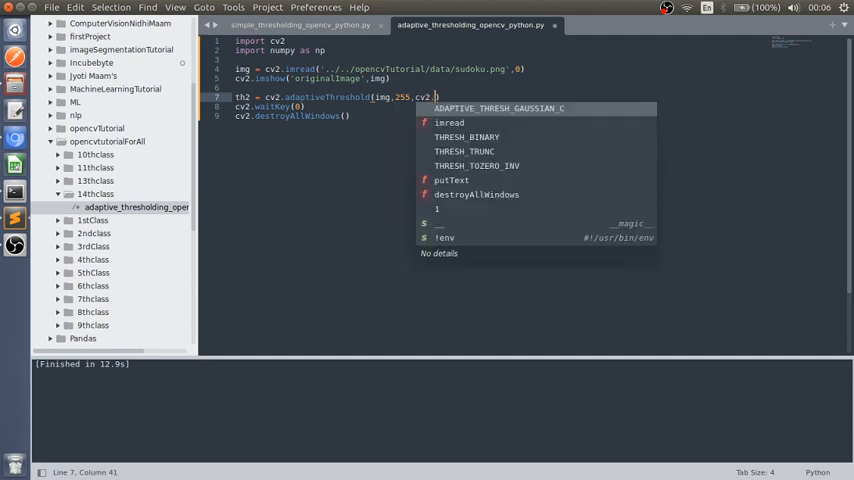
key(Down)
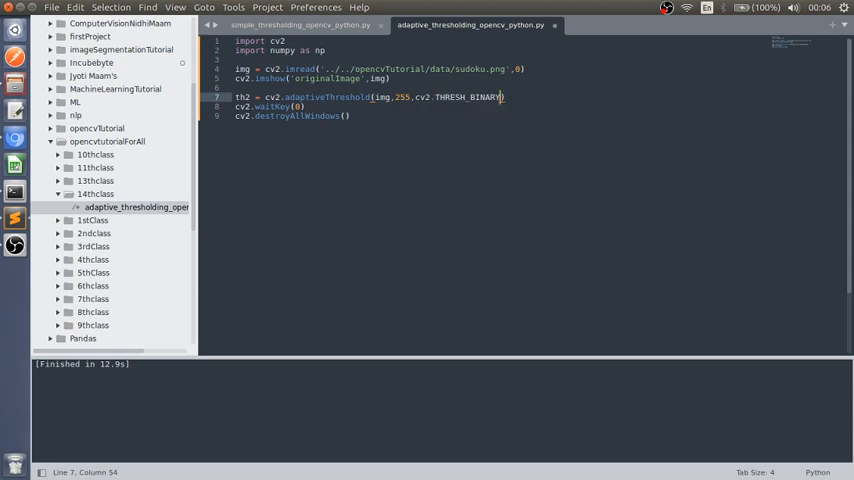
text(.)
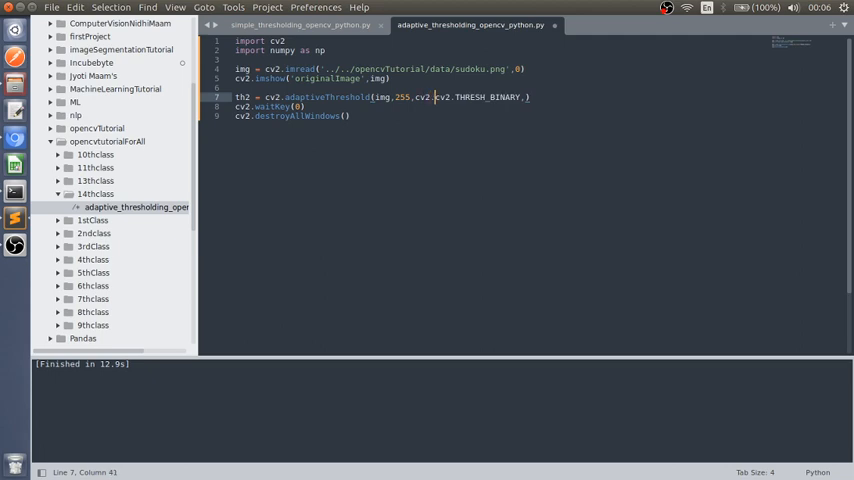
Step: Set the th2 method to ADAPTIVE_THRESH_MEAN_C with block size 11 and constant 2, and save
text(ADAPTIVE_THRESH)
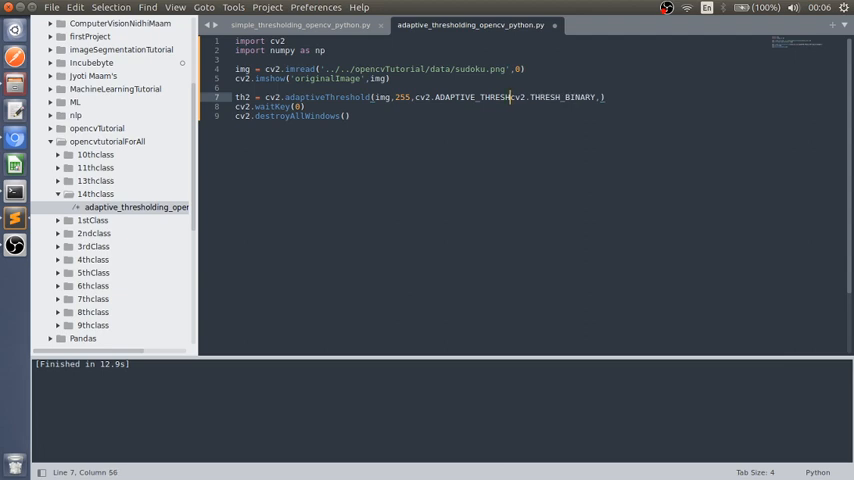
text(_MEAN_)
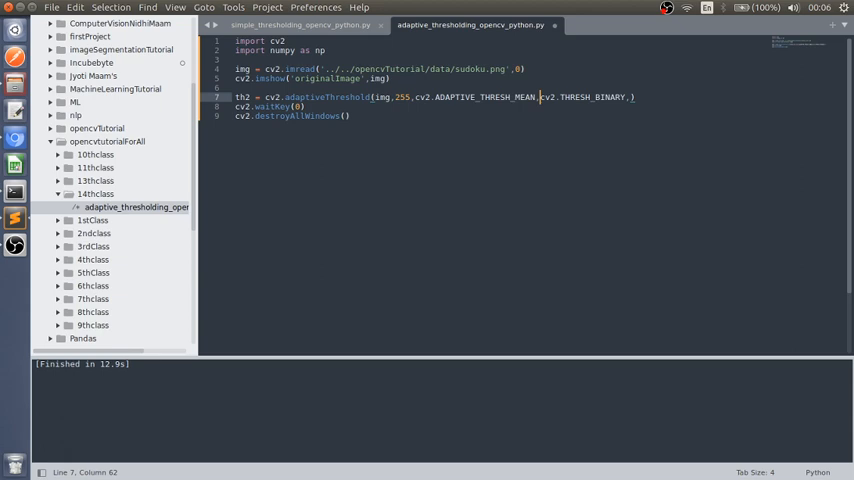
key(ctrl+s)
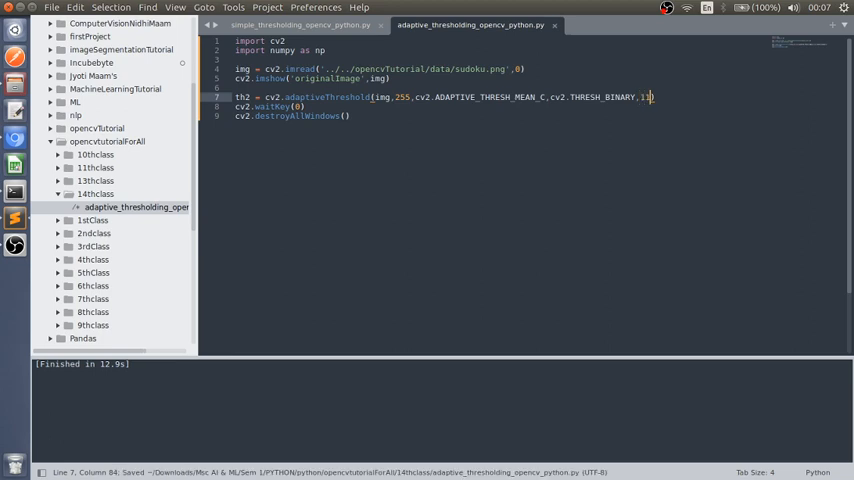
text(.)
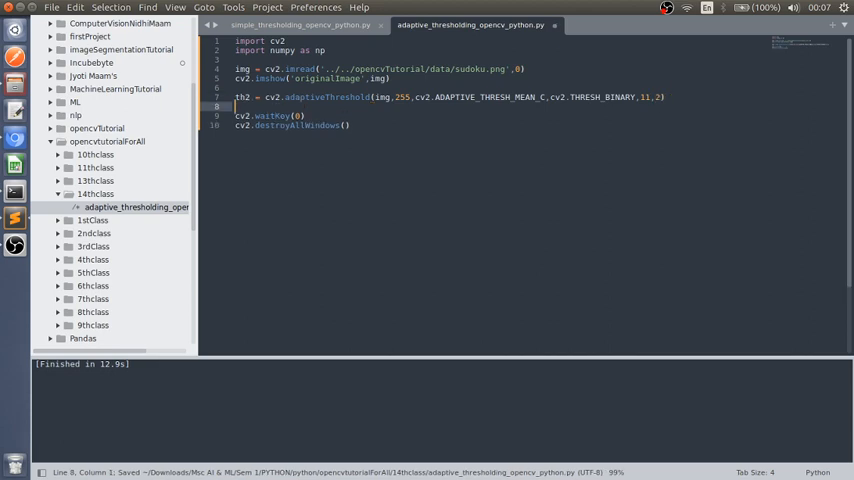
text(img)
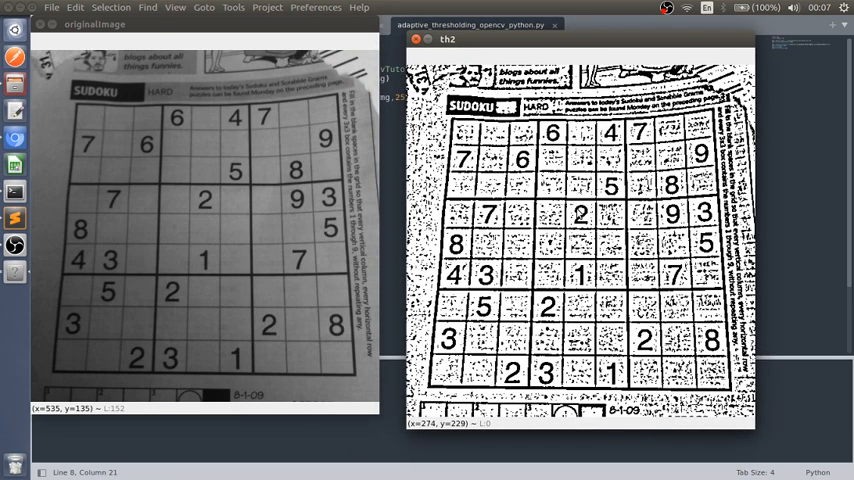
mouse_move(578, 212)
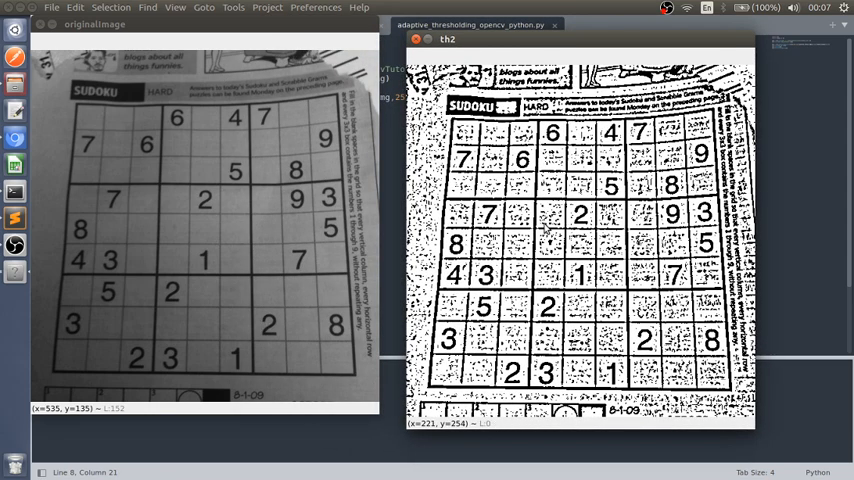
mouse_move(543, 230)
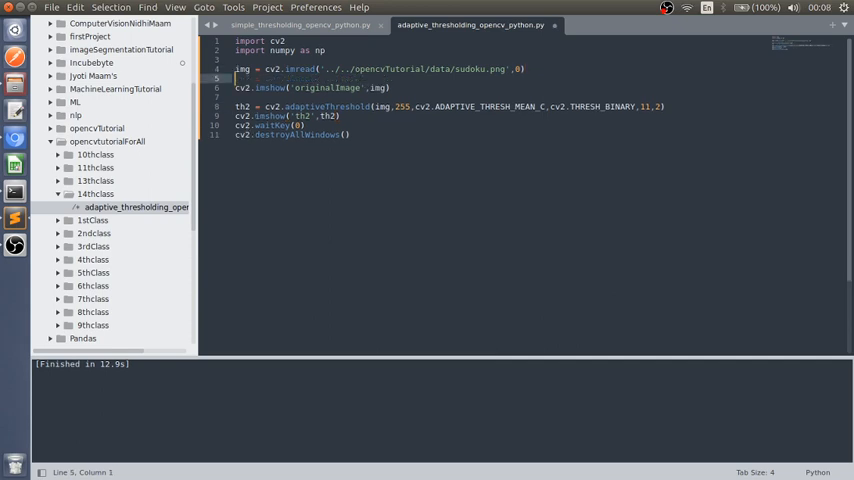
Step: Add _,th1 = cv2.threshold(img,127,255,THRESH_BINARY) and imshow calls for th2 and th1
text(_)
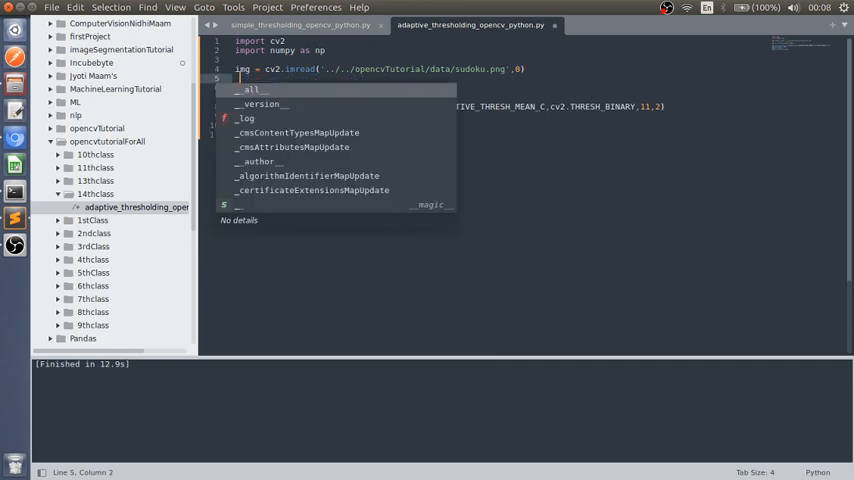
text(th)
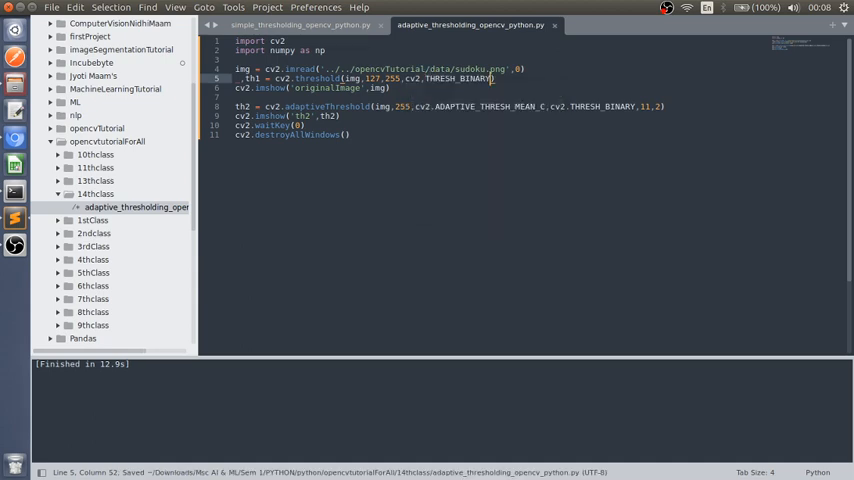
key(enter)
text(cv2.imshow()
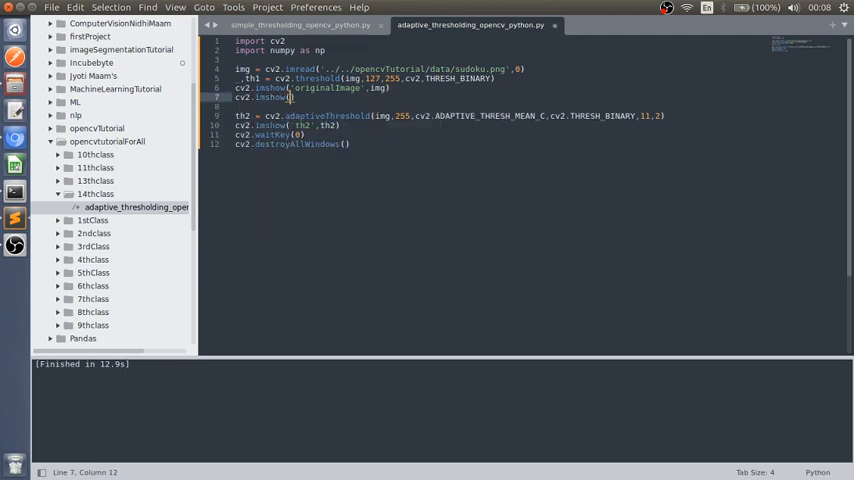
text(th1)
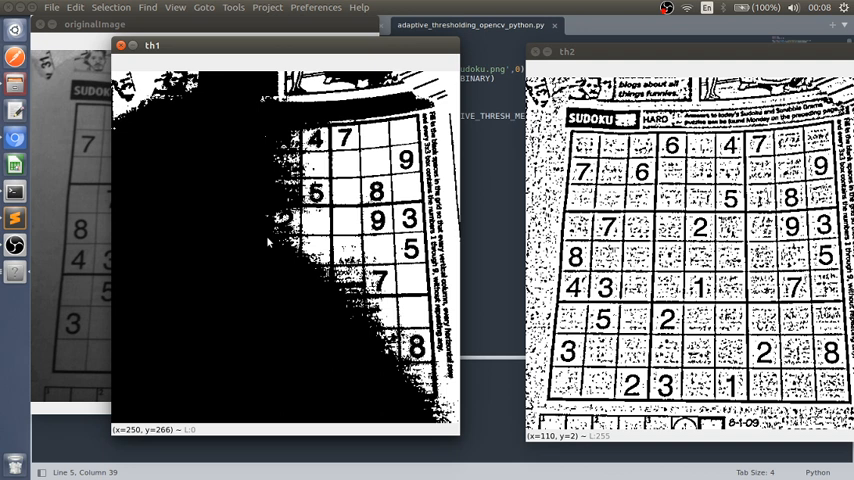
mouse_move(278, 271)
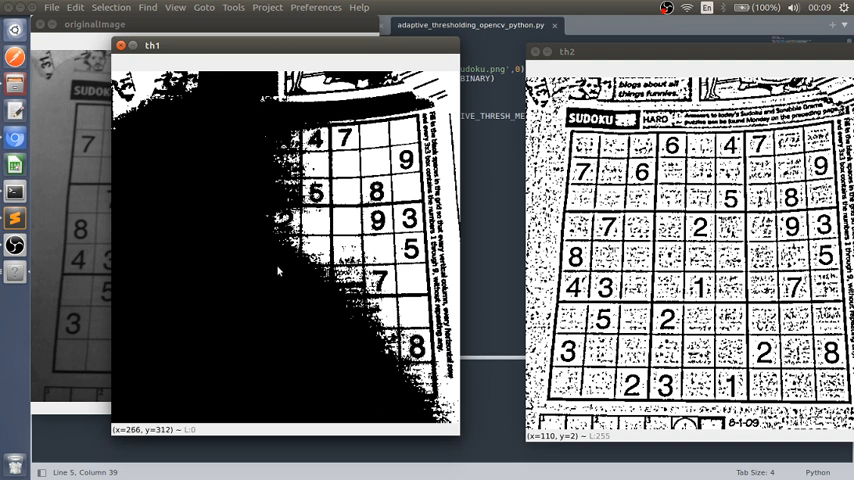
mouse_move(305, 272)
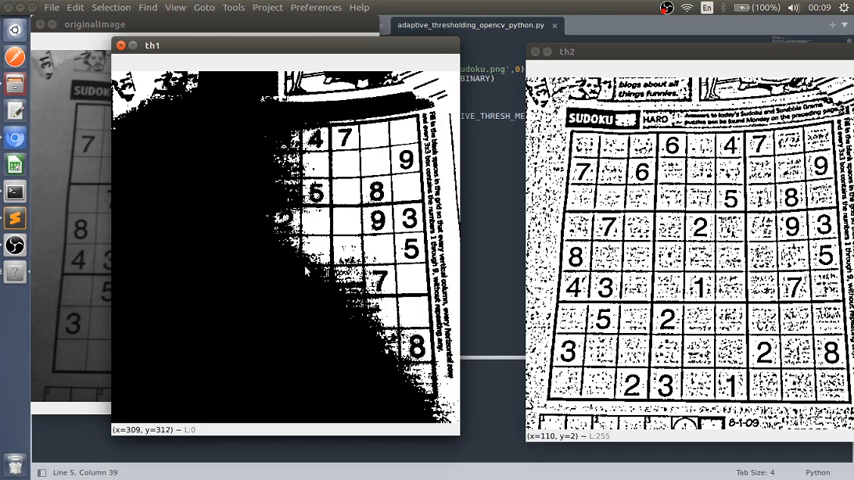
mouse_move(411, 252)
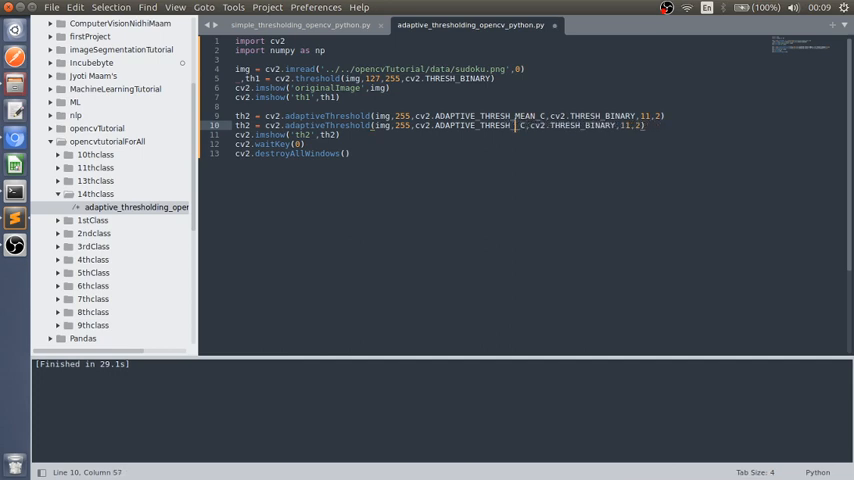
Step: Change the duplicated line's method to GAUSSIAN and rename its variable to th3
text(GAUSSIAN_)
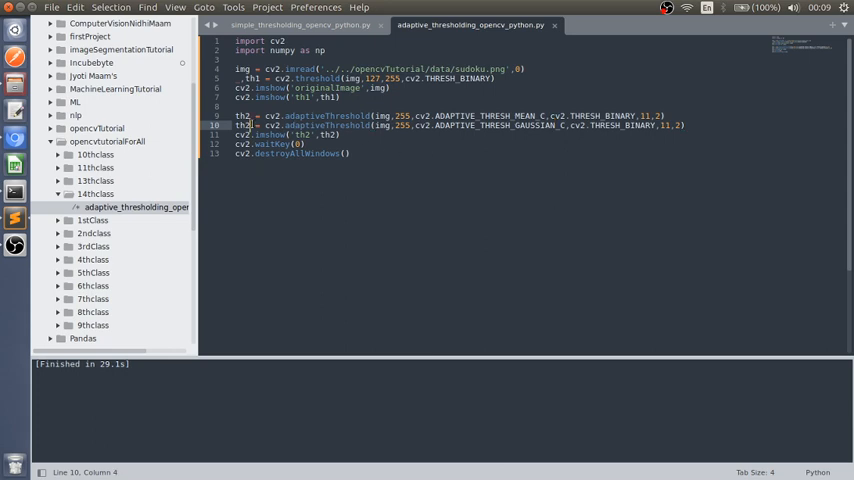
key(ctrl+s)
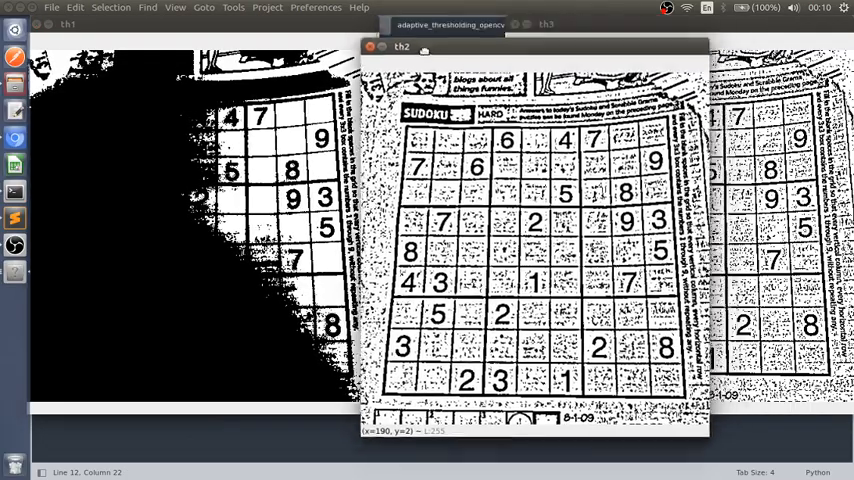
Step: Drag the th2 window left so th3 appears beside it
drag(400, 47, 175, 27)
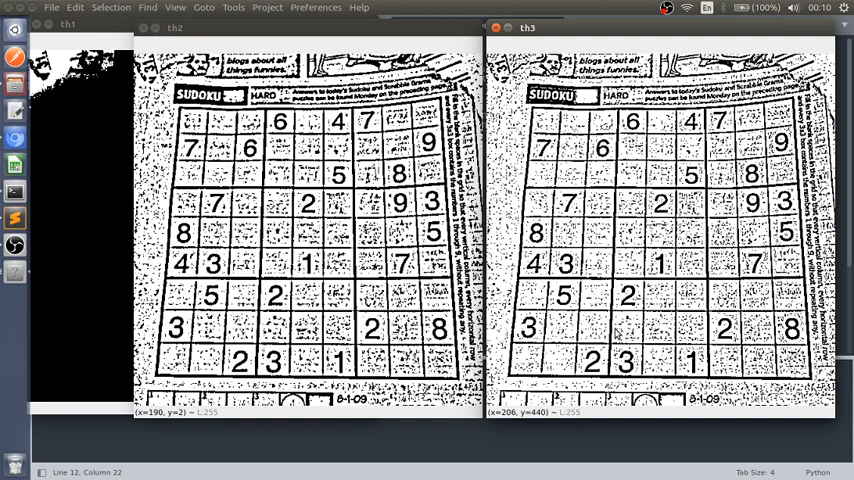
mouse_move(584, 30)
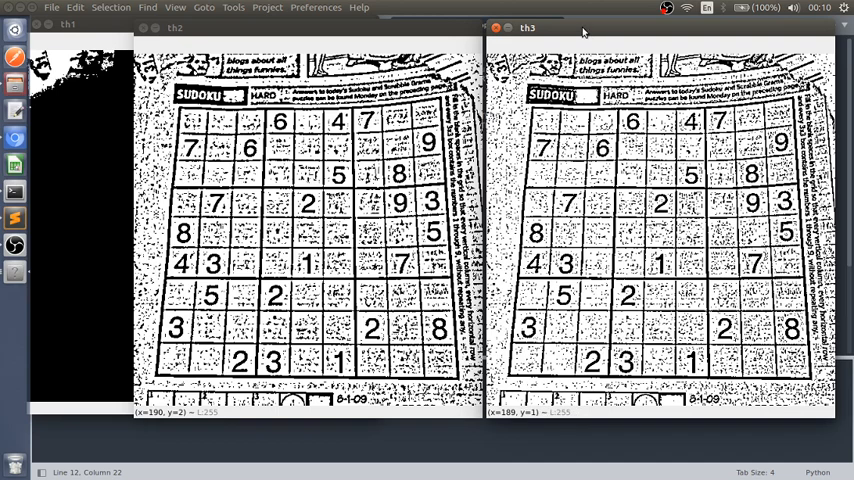